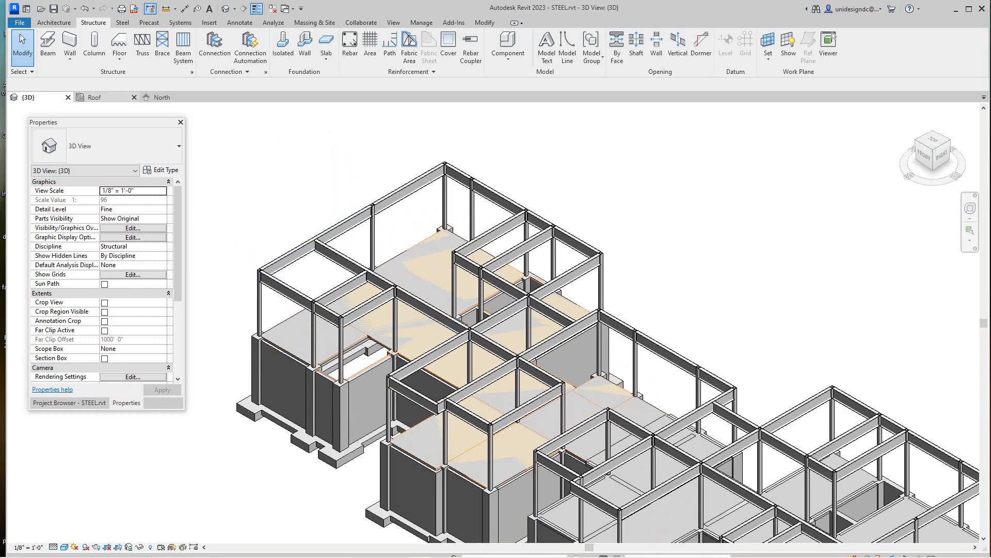
Tile the open views, close the North elevation, and focus on the Roof plan.
{"action": "left_click", "coordinate": [98, 97]}
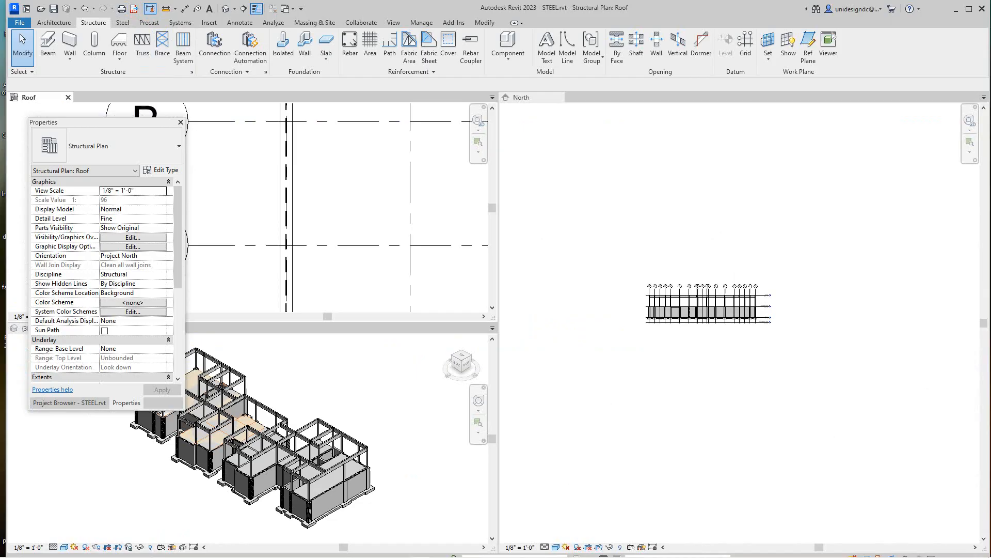
{"action": "left_click", "coordinate": [519, 98]}
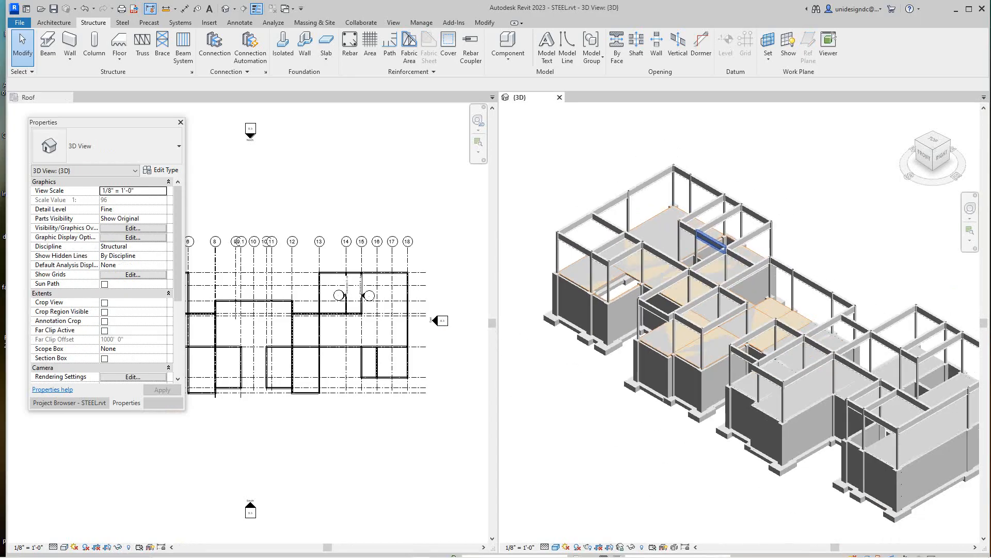
{"action": "left_click", "coordinate": [29, 97]}
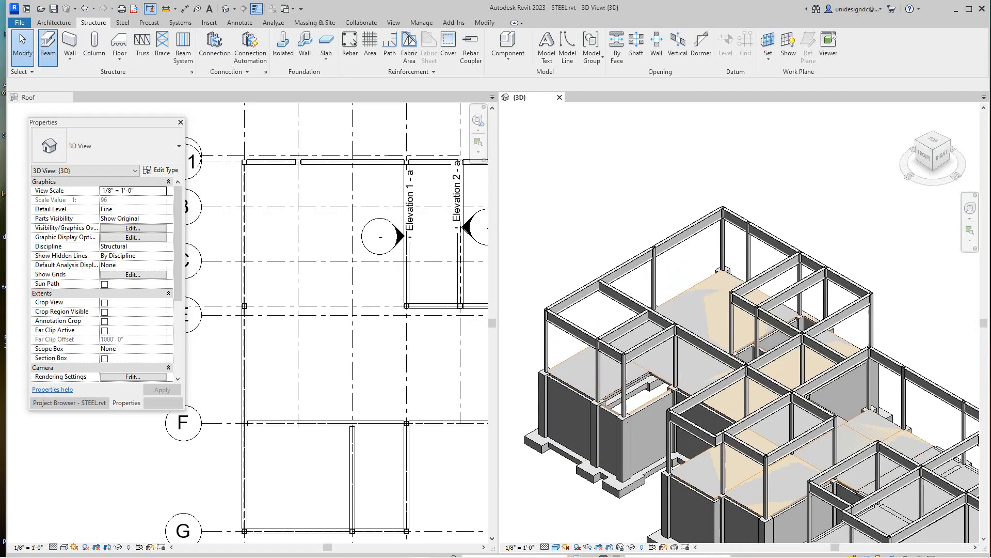
Start a structural beam using the W24X55 wide-flange type on Level: Roof.
{"action": "left_click", "coordinate": [47, 47]}
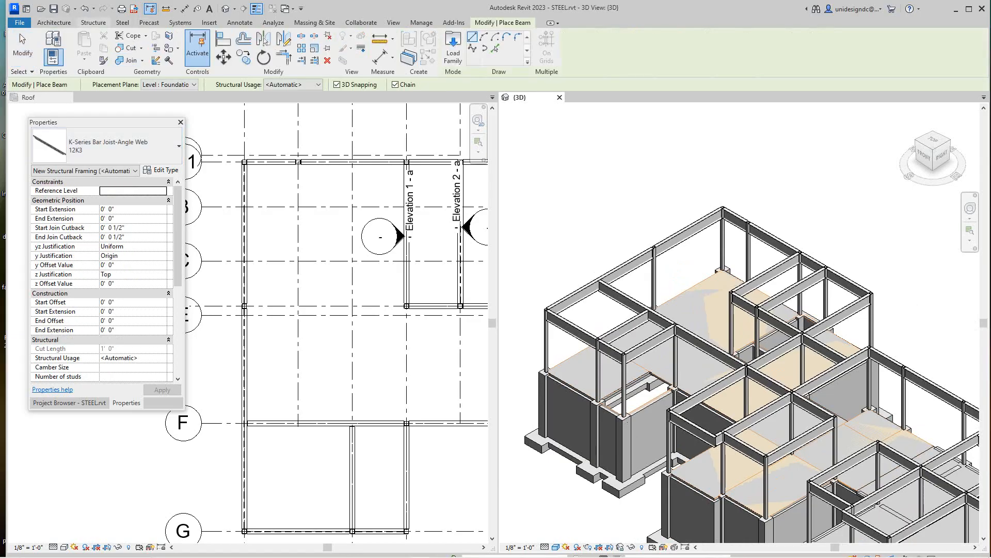
{"action": "left_click", "coordinate": [93, 22]}
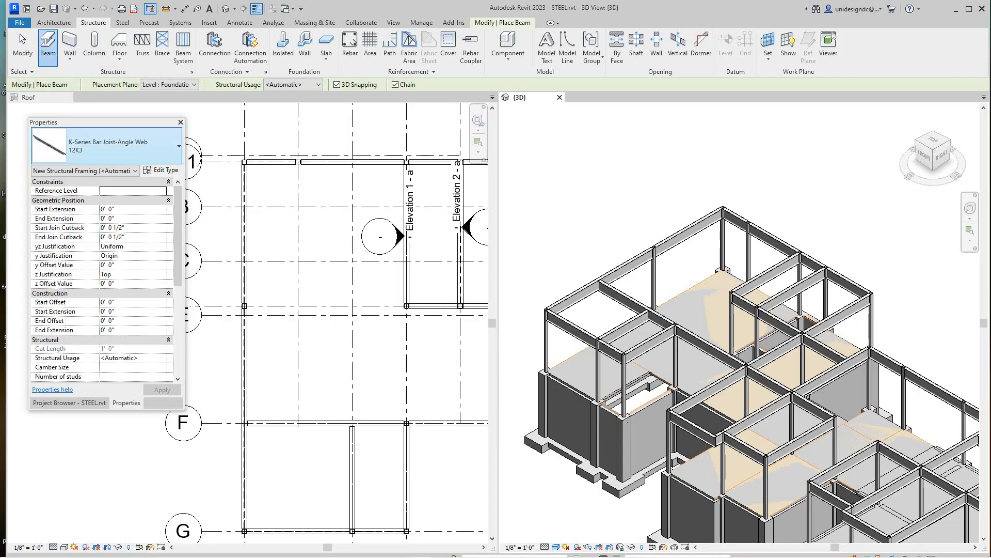
{"action": "left_click", "coordinate": [178, 146]}
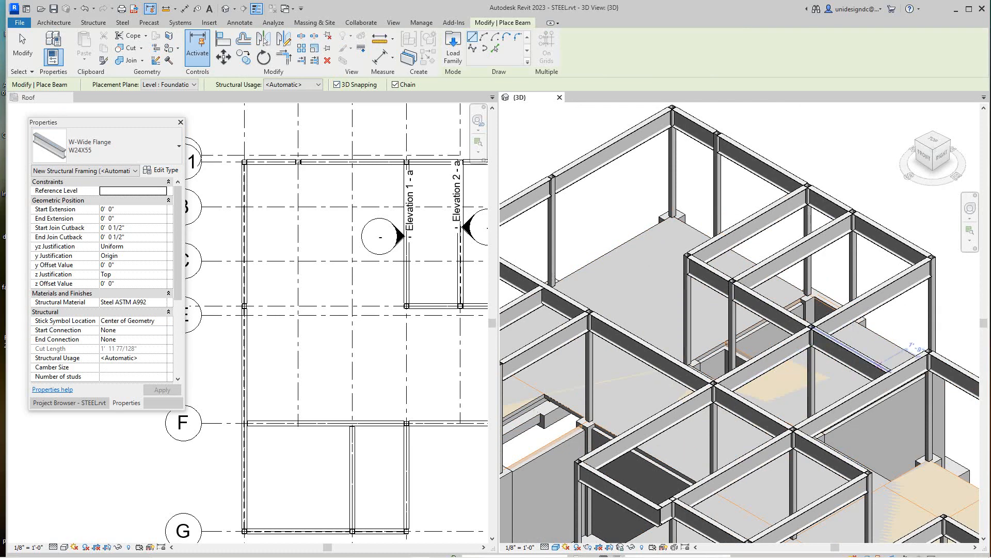
{"action": "scroll", "scroll_direction": "up", "scroll_amount": 3}
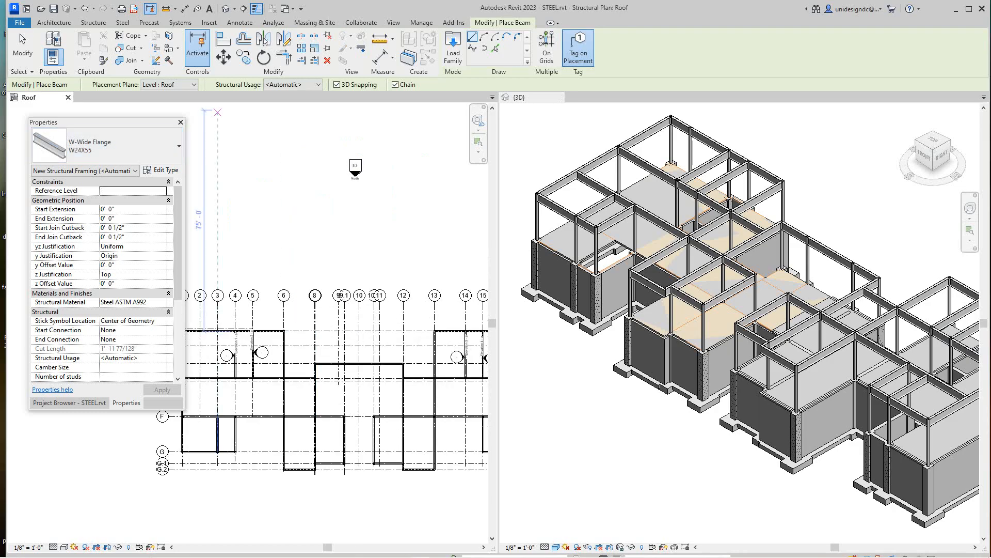
Re-tile the views and start the Beam System tool on the Roof level.
{"action": "left_click", "coordinate": [392, 22]}
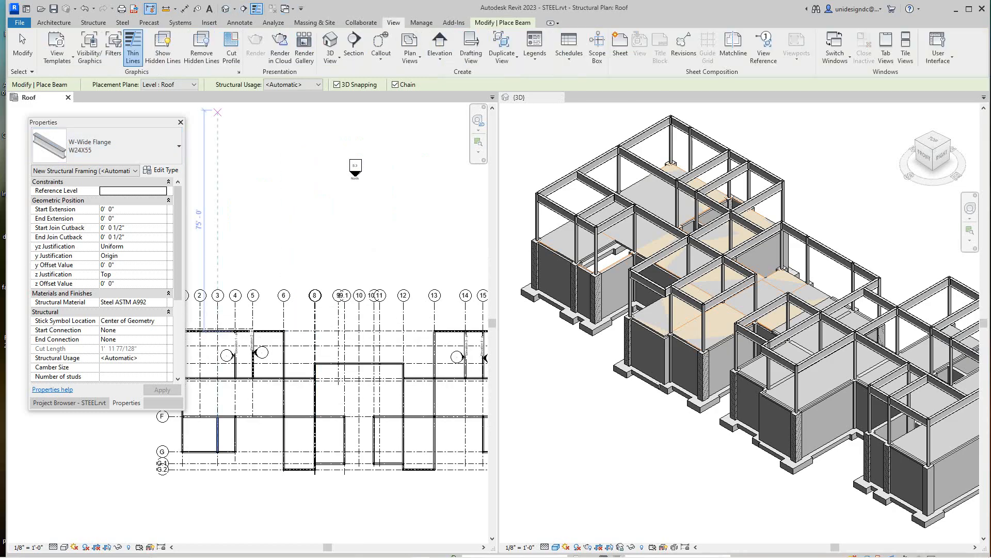
{"action": "left_click", "coordinate": [905, 45]}
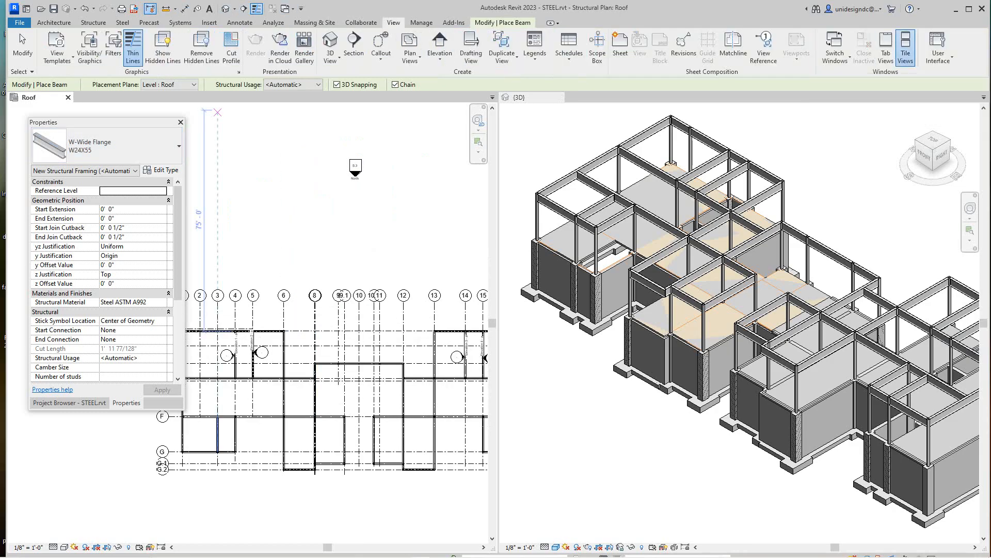
{"action": "scroll", "scroll_direction": "down", "scroll_amount": 3}
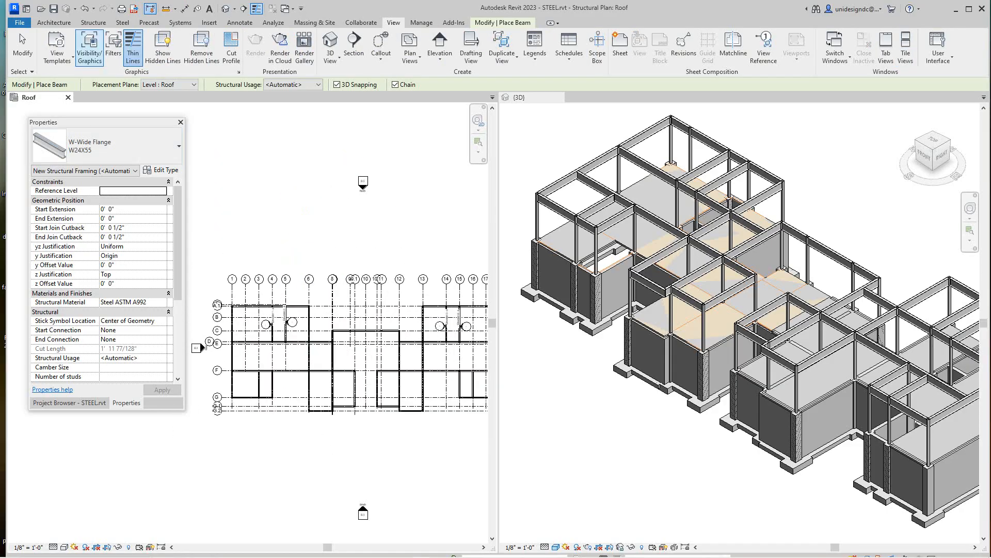
{"action": "left_click", "coordinate": [92, 22]}
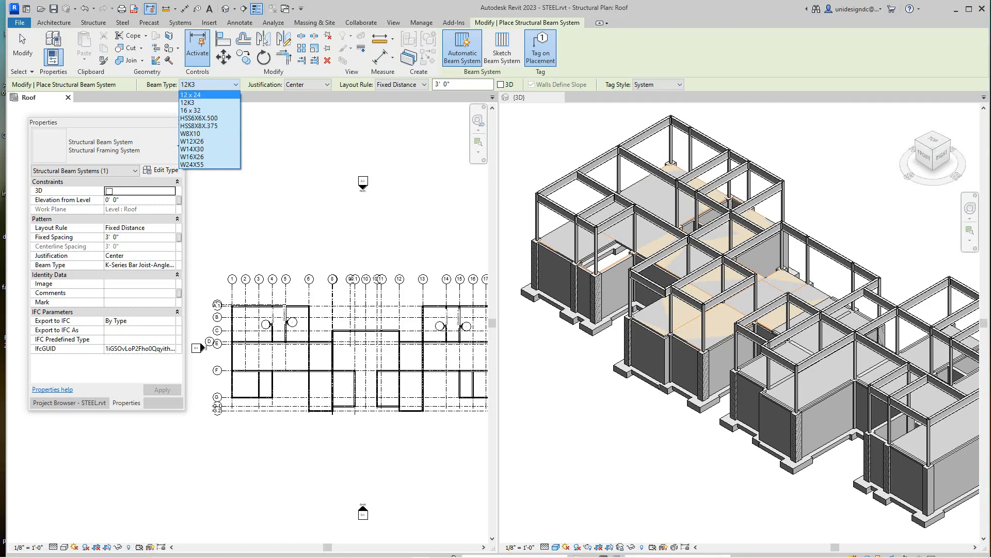
Set the beam system to 12K3 joists at 1' 6" fixed spacing and start a boundary sketch.
{"action": "left_click", "coordinate": [190, 102]}
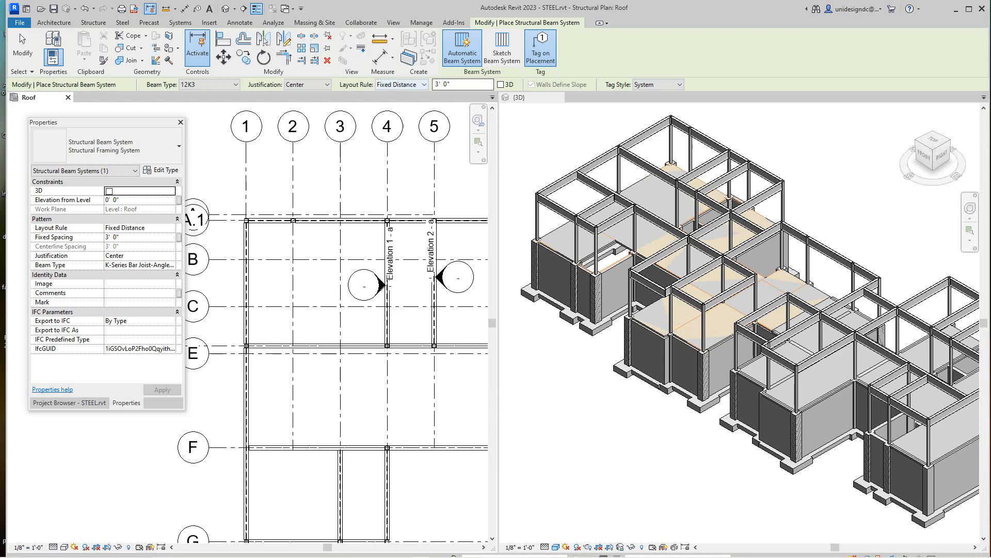
{"action": "left_click", "coordinate": [461, 84]}
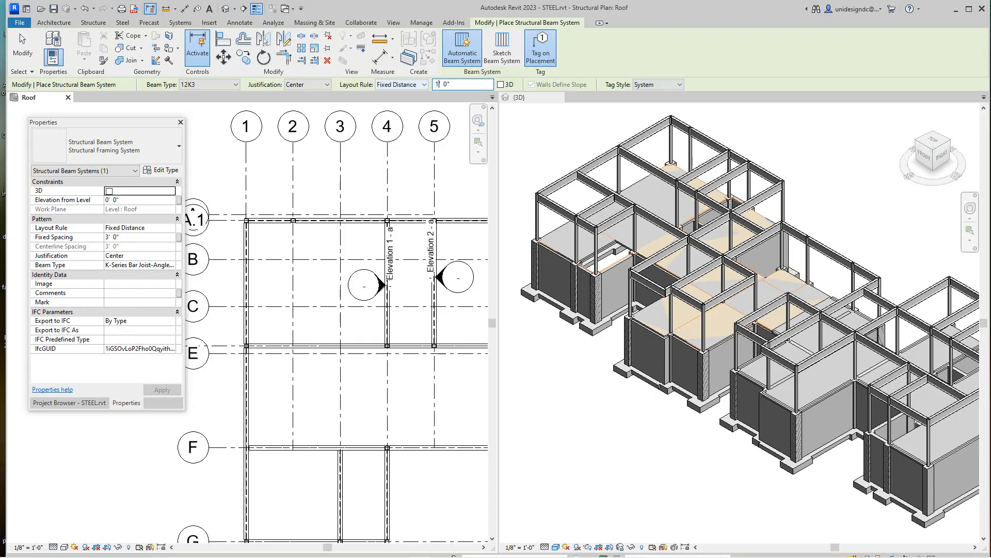
{"action": "type", "text": "1'"}
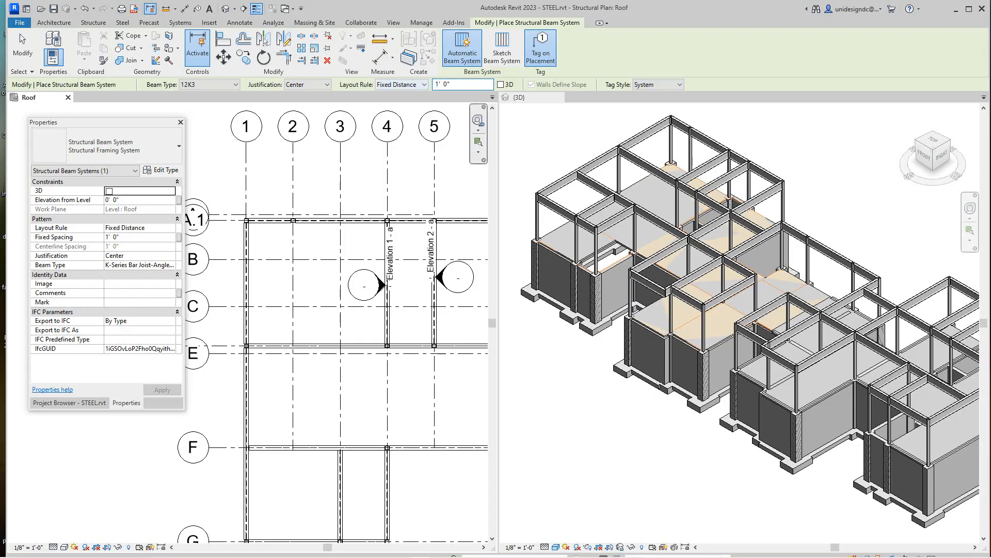
{"action": "left_click", "coordinate": [462, 84]}
{"action": "type", "text": "6"}
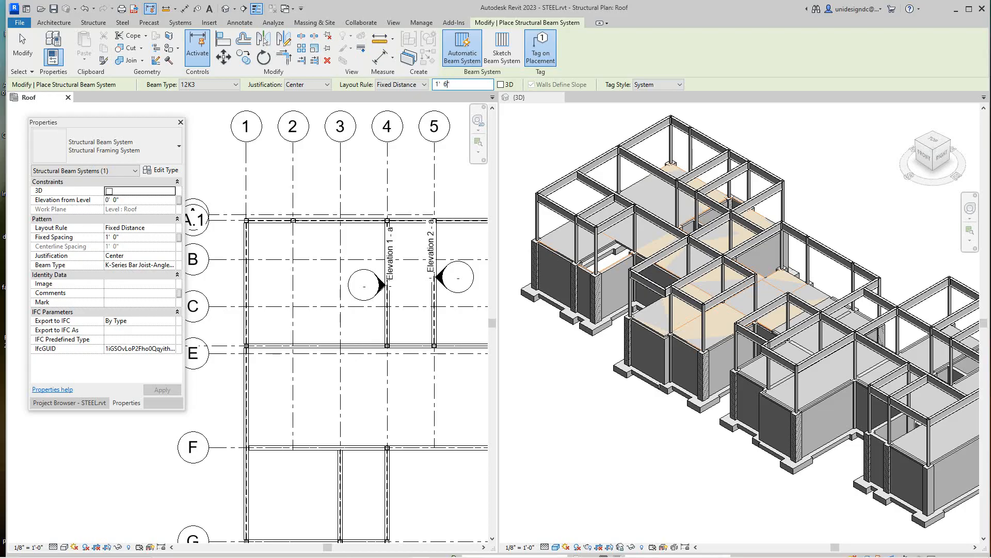
{"action": "left_click", "coordinate": [502, 47]}
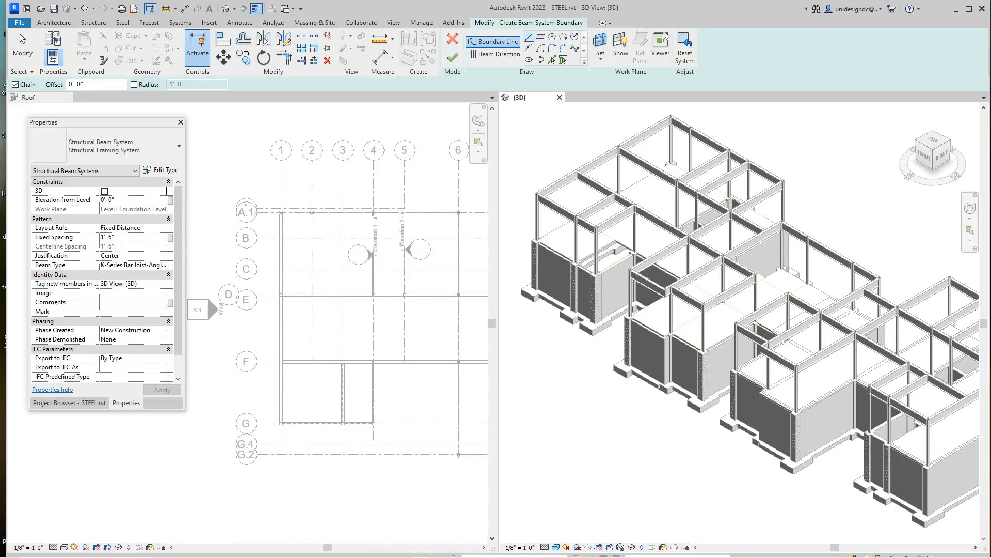
Discard the boundary sketch and fill one roof bay with a 12K3 automatic beam system.
{"action": "left_click", "coordinate": [28, 96]}
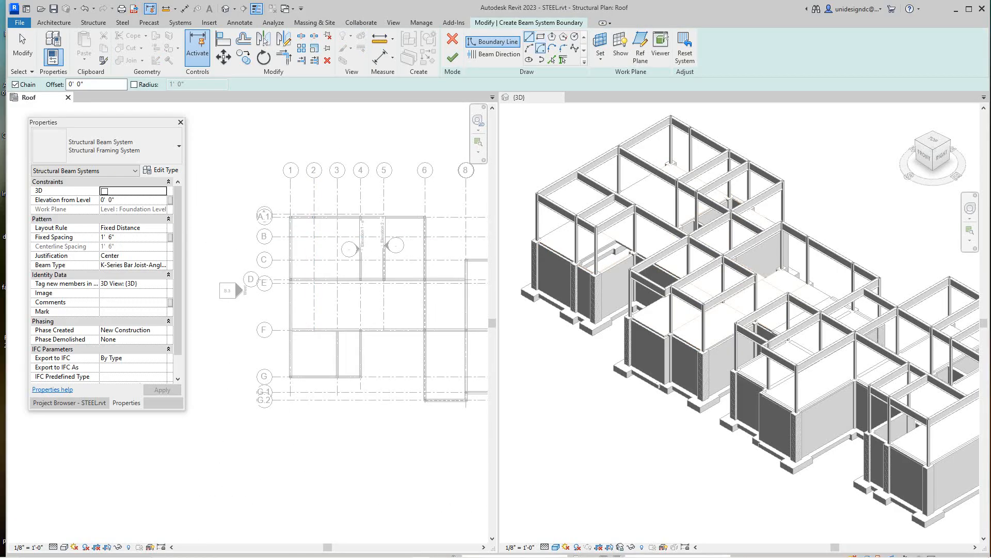
{"action": "mouse_move", "coordinate": [452, 57]}
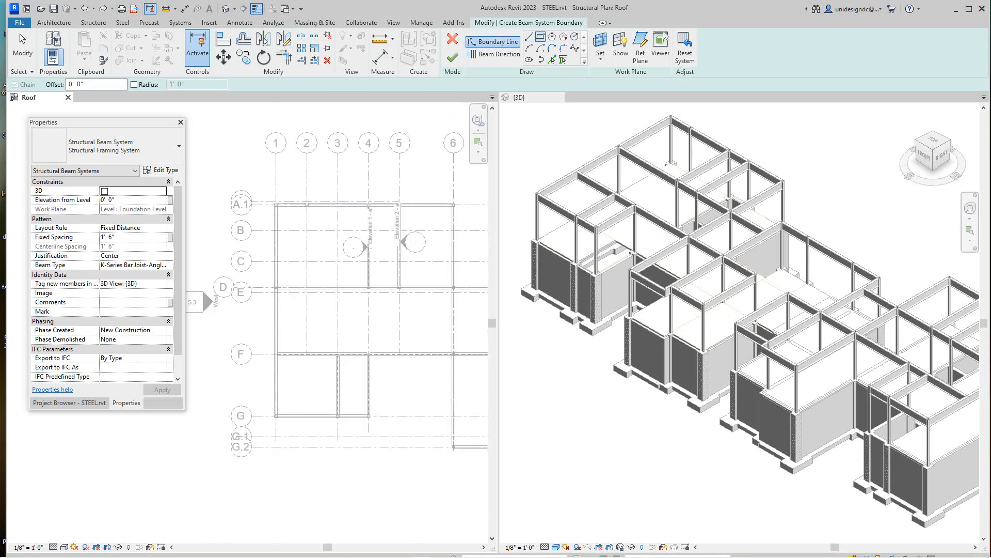
{"action": "left_click", "coordinate": [452, 38]}
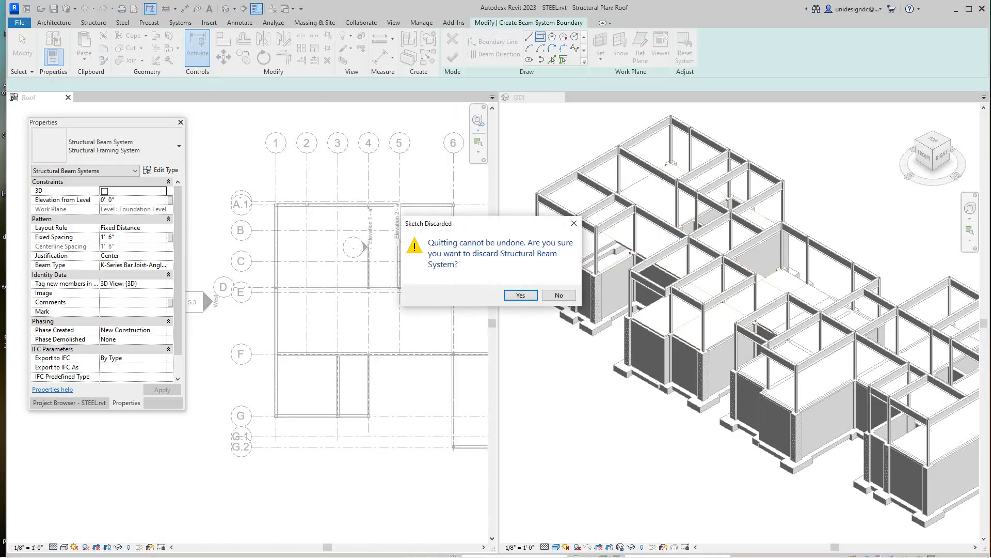
{"action": "left_click", "coordinate": [519, 295]}
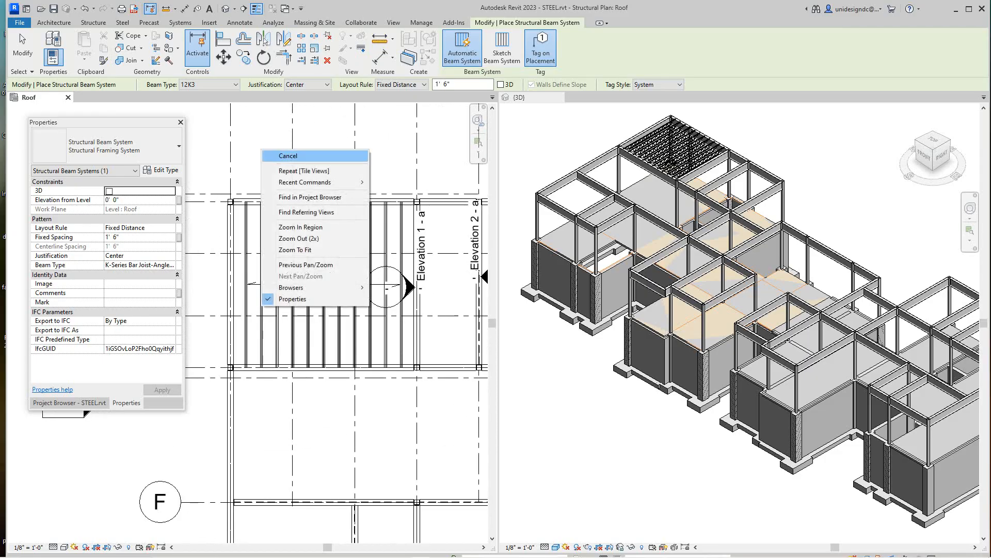
Select the placed 12K3 joist system and change its fixed spacing to 3' 0".
{"action": "left_click", "coordinate": [287, 156]}
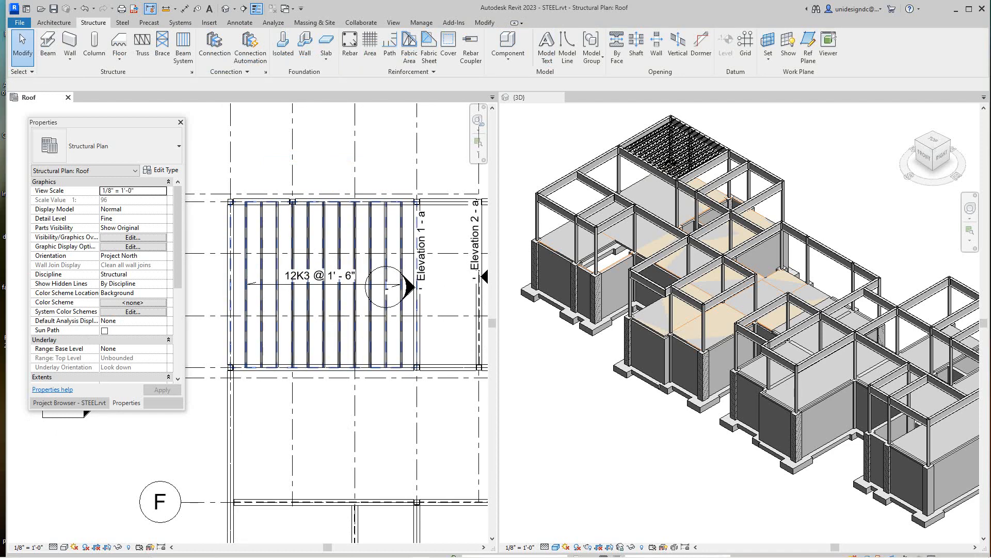
{"action": "left_click", "coordinate": [302, 263]}
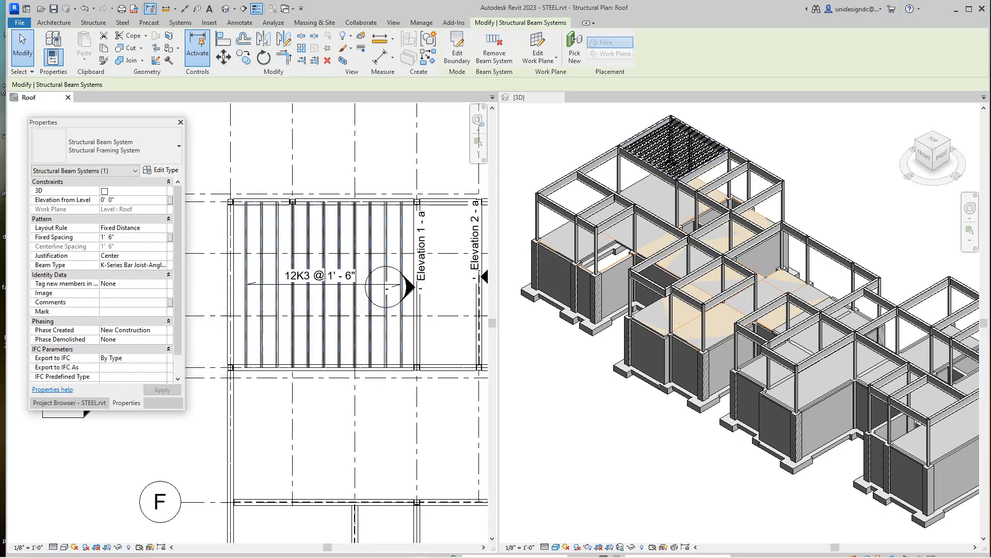
{"action": "left_click", "coordinate": [117, 237]}
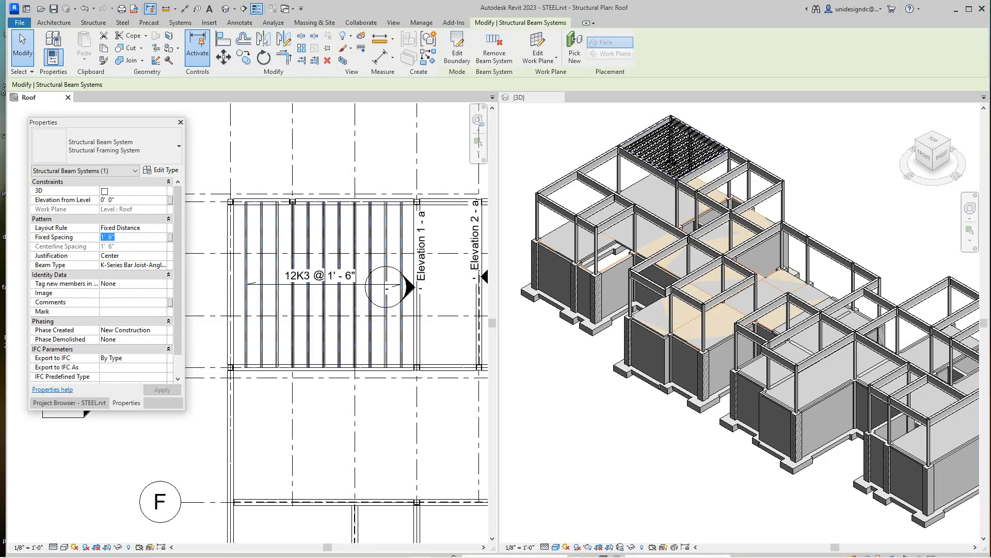
{"action": "type", "text": "300"}
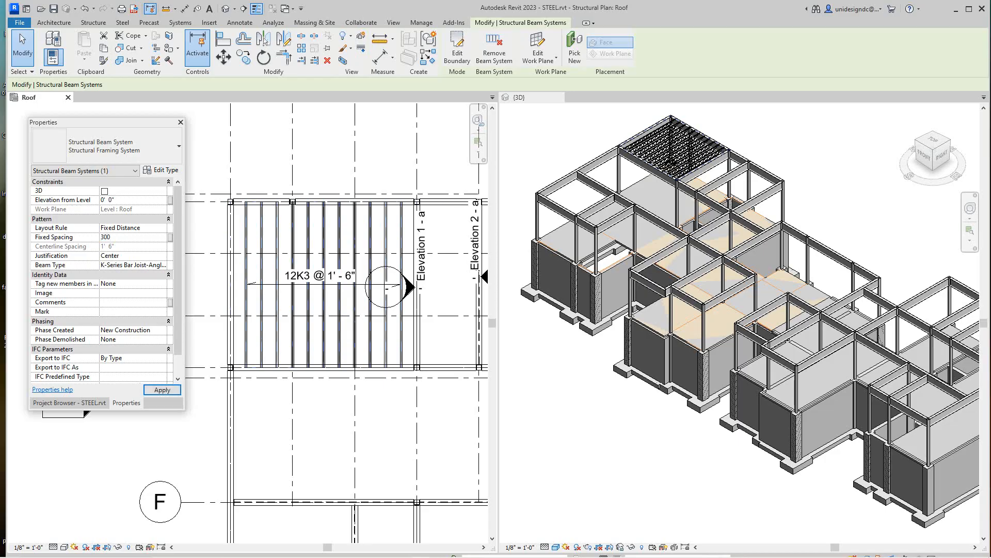
{"action": "type", "text": "3"}
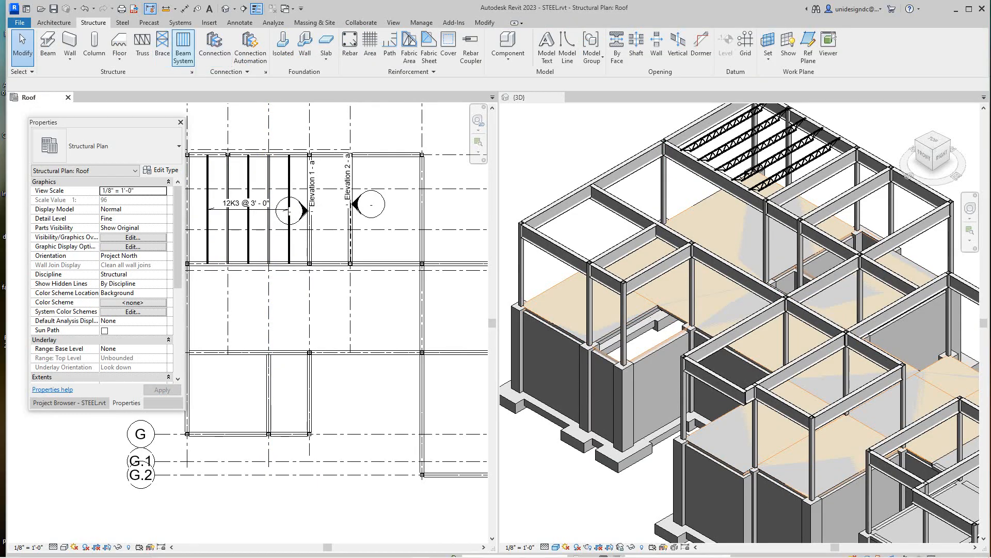
{"action": "mouse_move", "coordinate": [142, 45]}
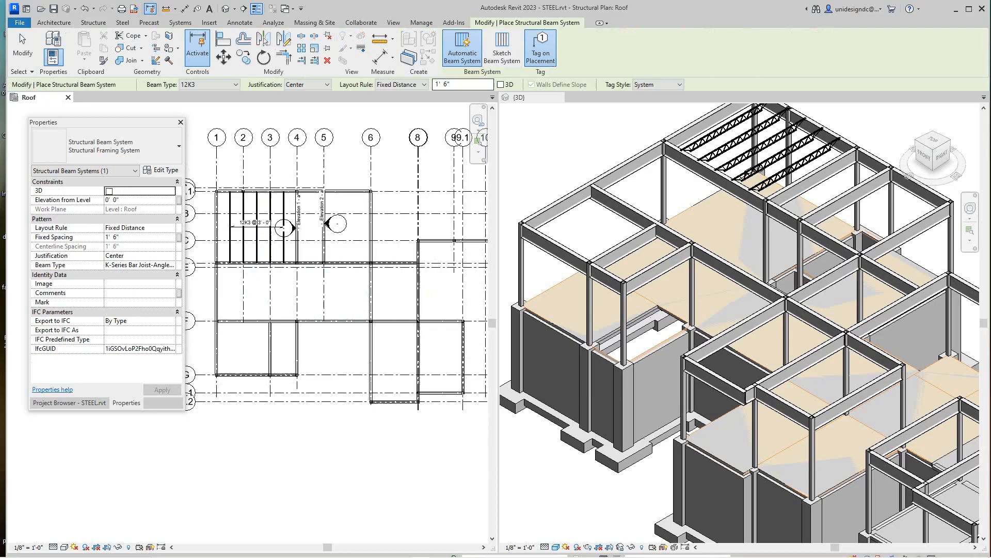
Place 12K3 joist systems at 3' spacing in several more roof bays.
{"action": "left_click", "coordinate": [462, 84]}
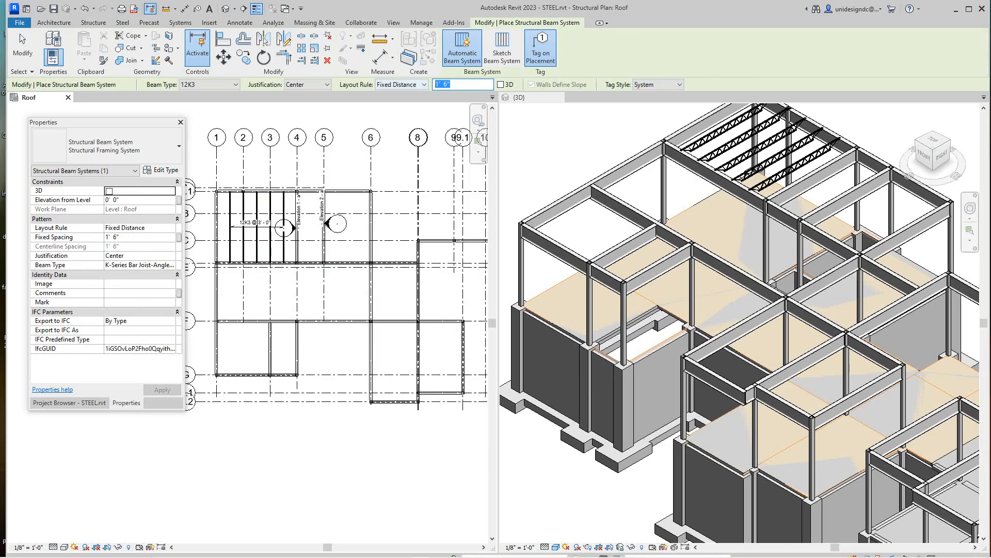
{"action": "type", "text": "3"}
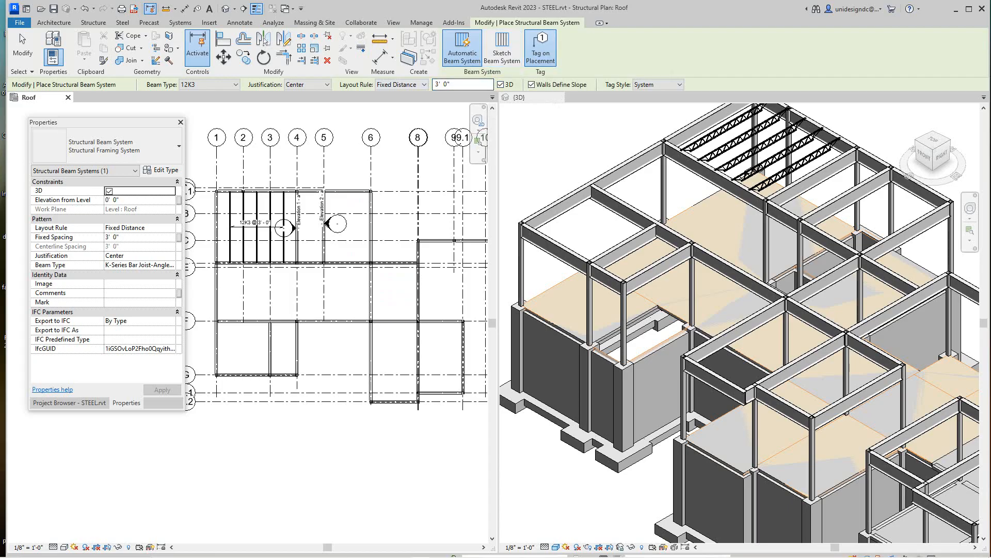
{"action": "left_click", "coordinate": [501, 49]}
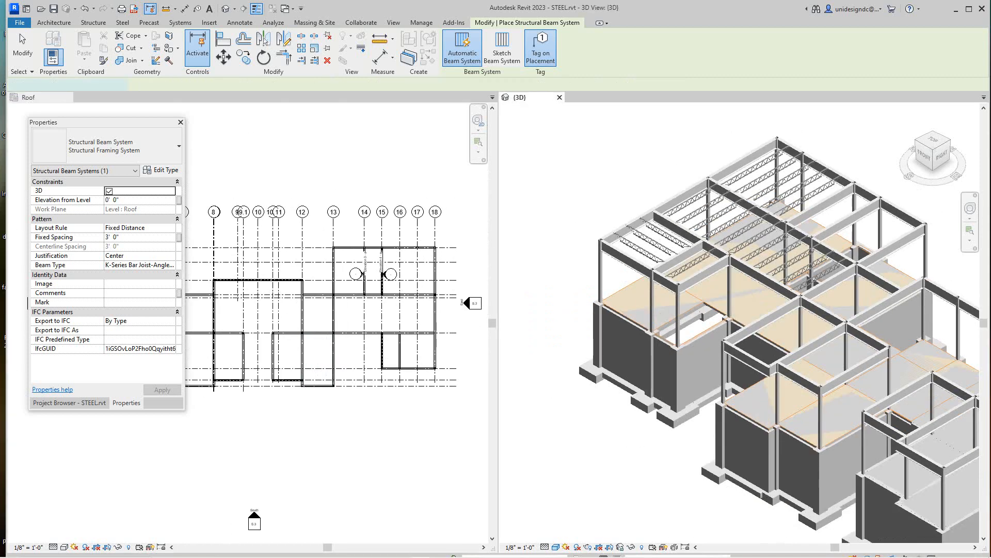
{"action": "left_click", "coordinate": [502, 48]}
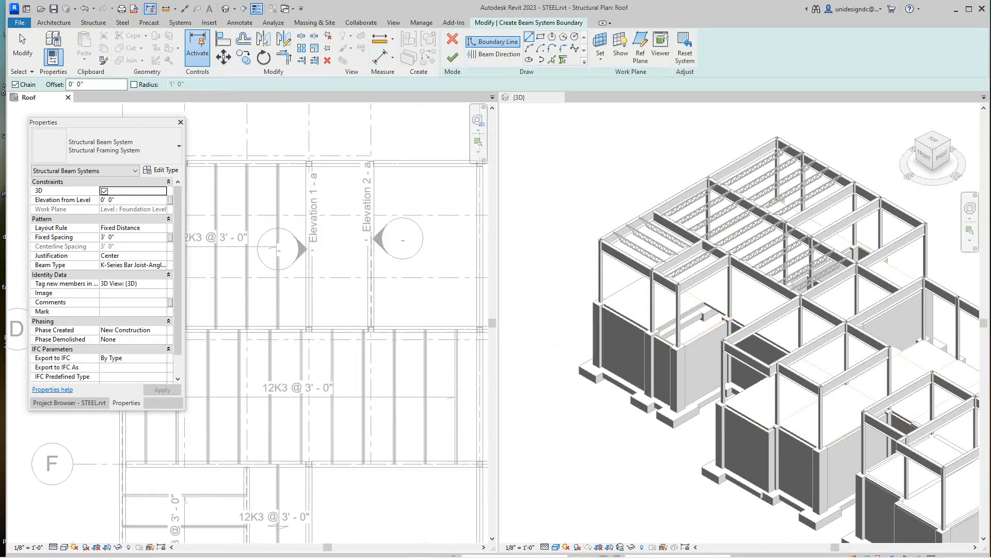
Finish the grid F–G boundary sketch and select one new joist near grid G.
{"action": "left_click", "coordinate": [481, 254]}
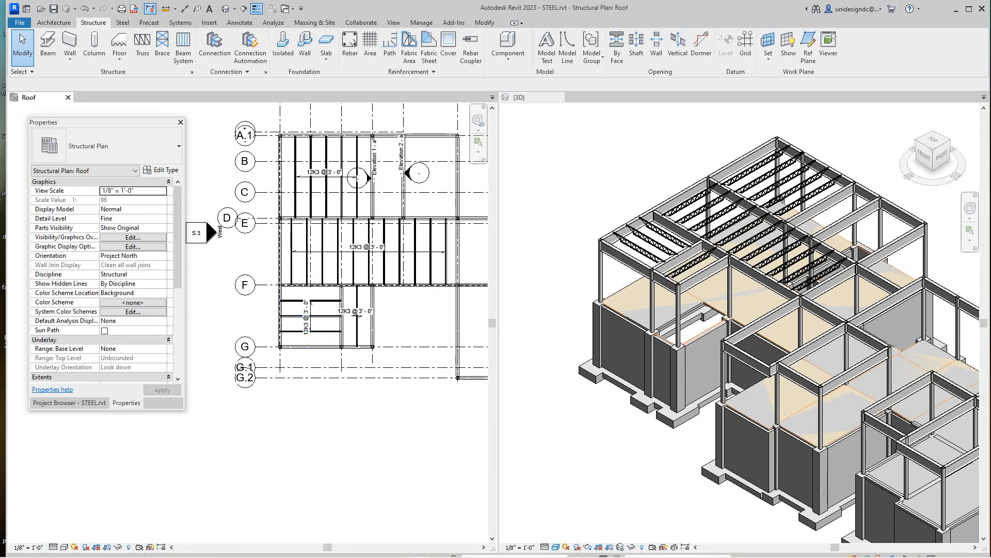
{"action": "left_click", "coordinate": [361, 316]}
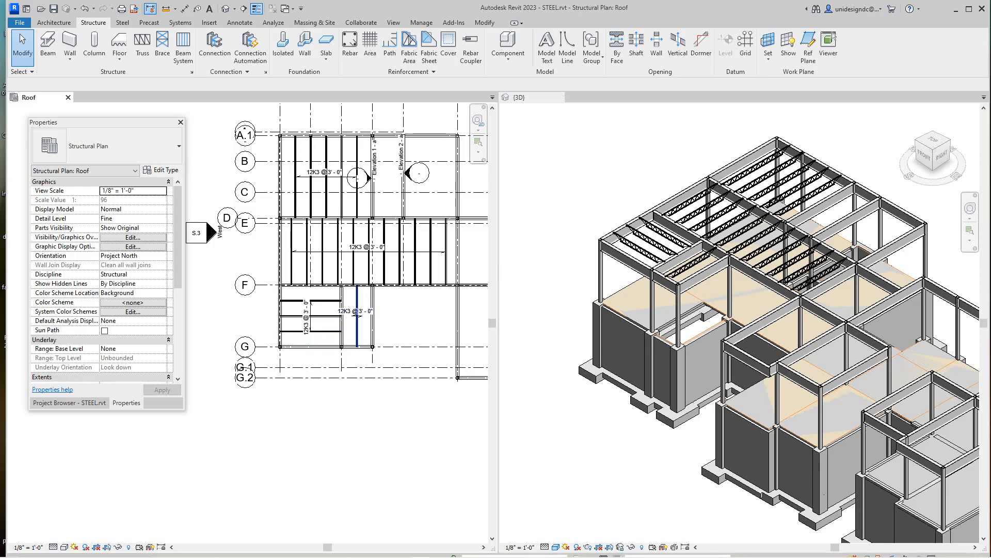